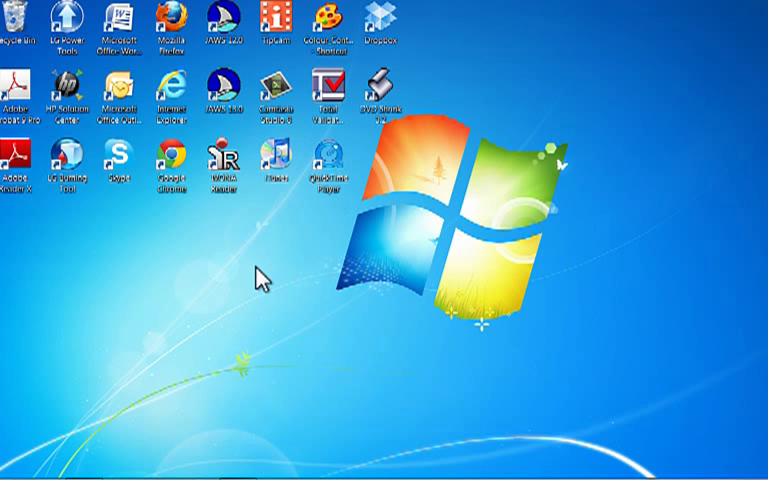
# Right-click an empty desktop area to show the Personalize and Screen resolution menu.
pyautogui.rightClick(264, 278)
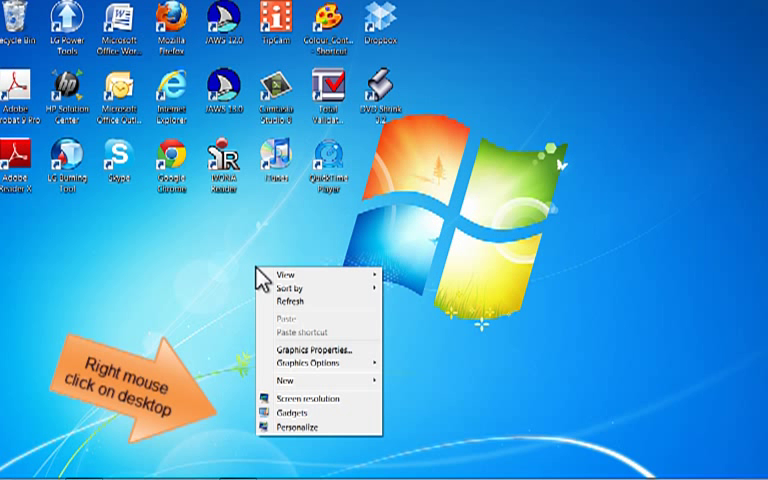
pyautogui.moveTo(295, 439)
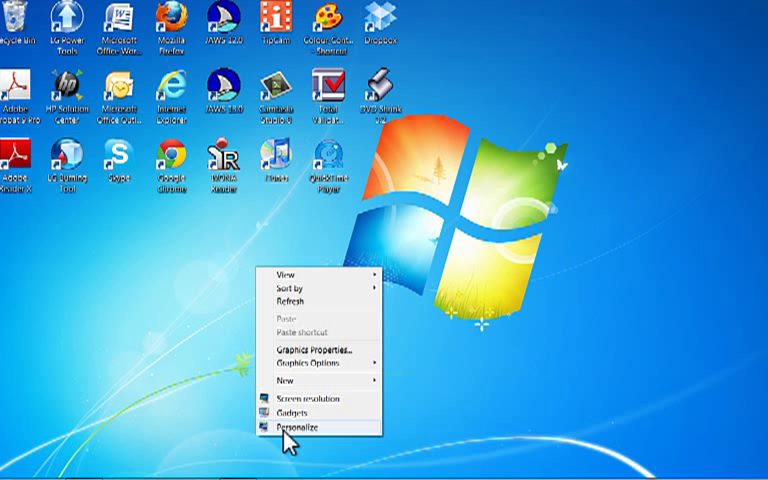
# Apply the High Contrast Black theme from the Personalization window.
pyautogui.click(292, 426)
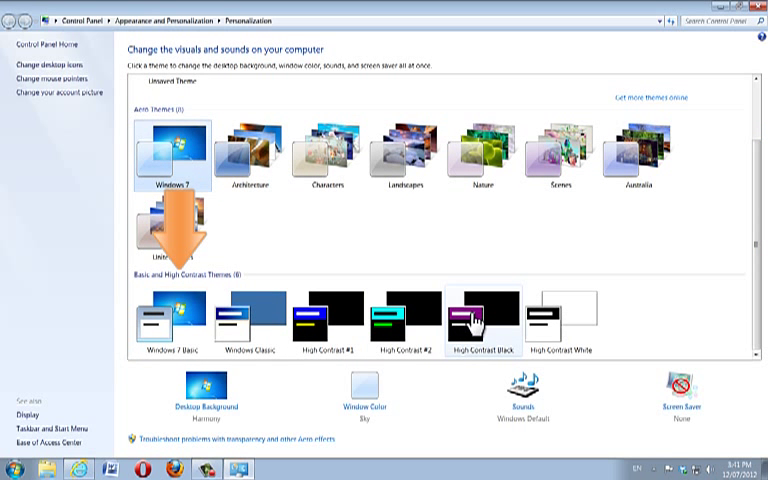
pyautogui.click(478, 320)
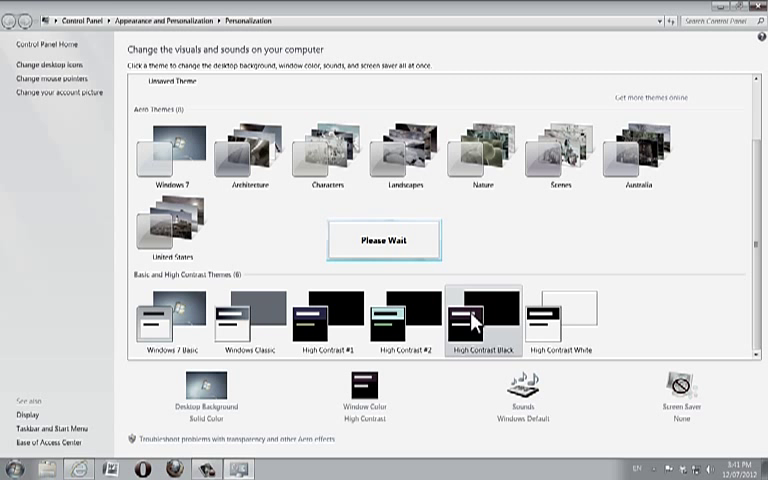
pyautogui.click(475, 320)
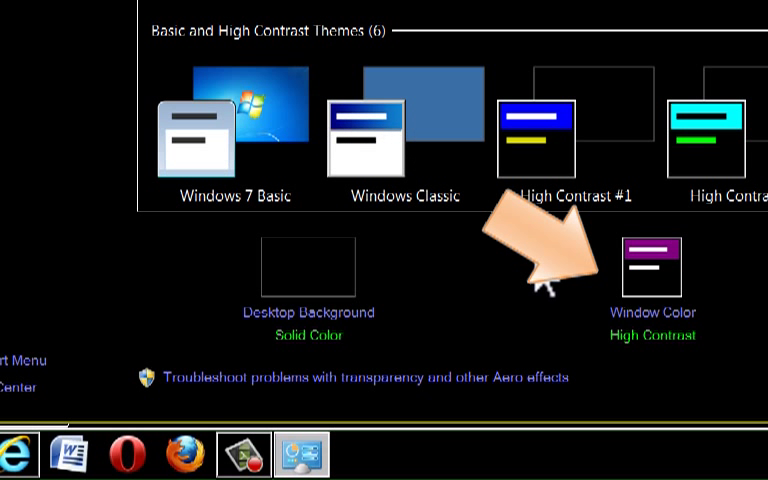
pyautogui.moveTo(657, 290)
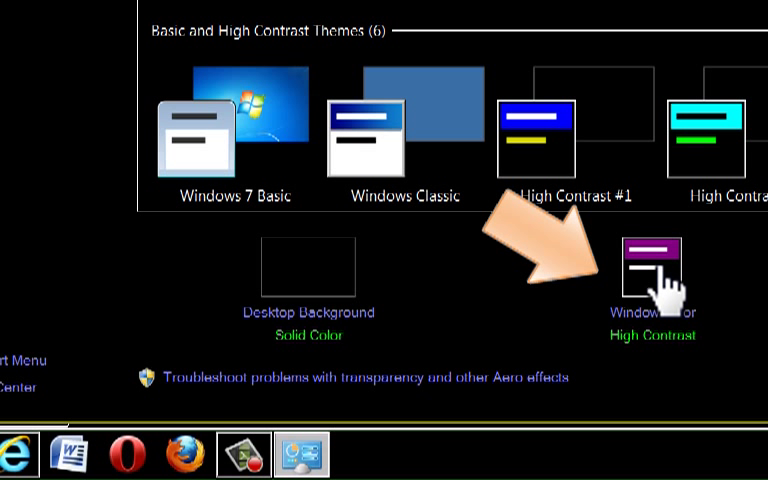
# Set the Window item's Color 1 to olive, then launch the web browser.
pyautogui.click(652, 312)
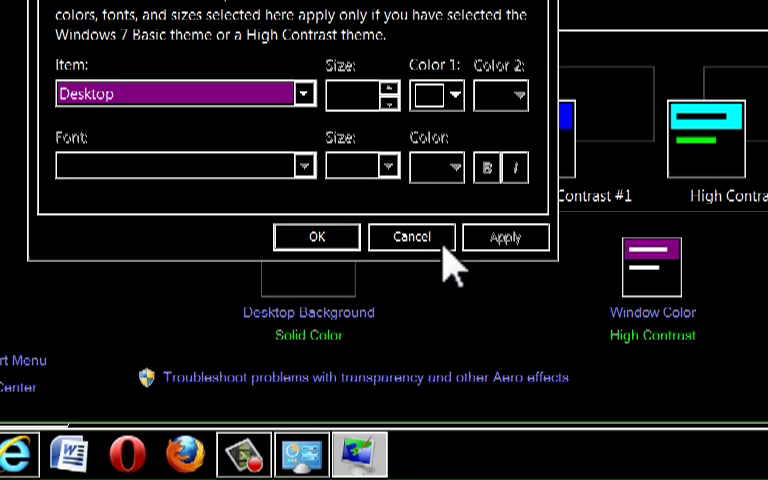
pyautogui.click(305, 94)
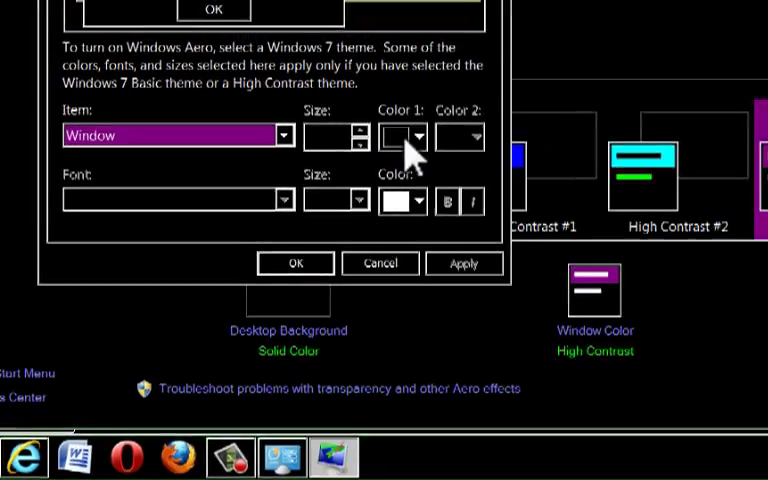
pyautogui.click(417, 135)
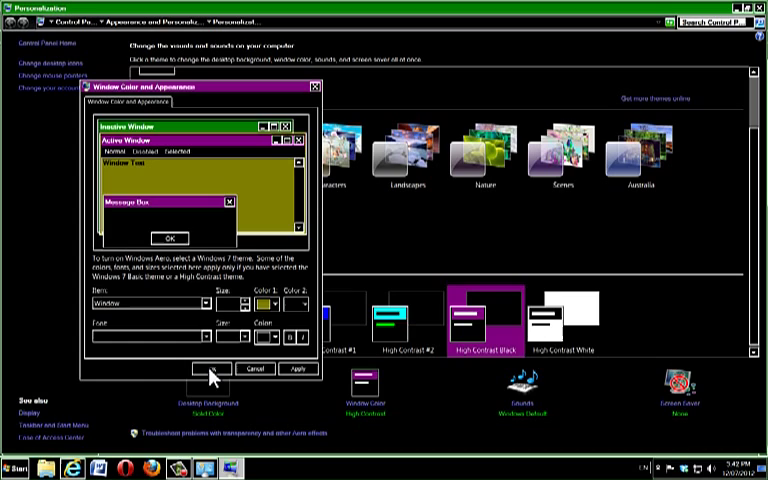
pyautogui.click(209, 367)
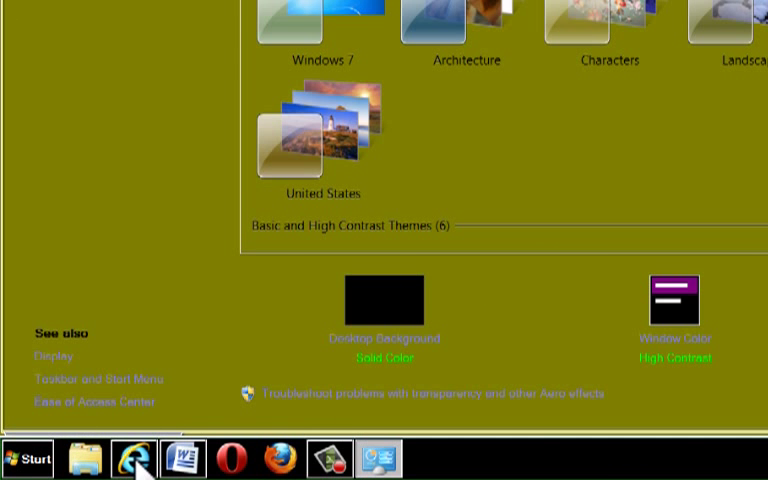
pyautogui.click(134, 454)
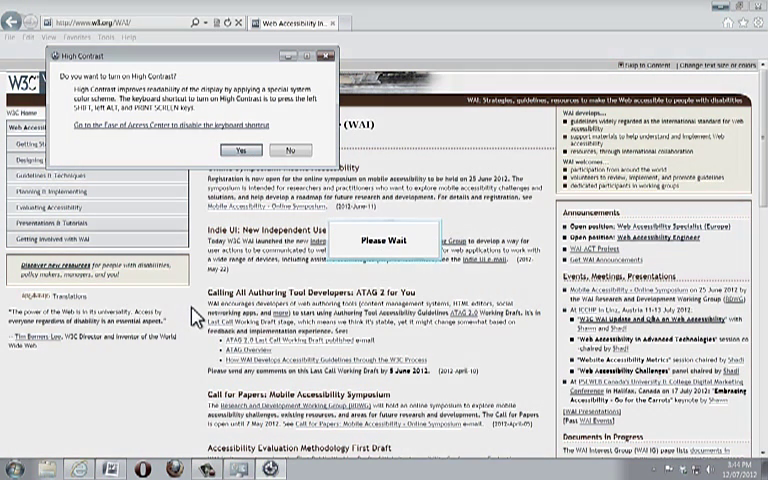
# Accept the High Contrast prompt, then toggle it with Left Shift+Left Alt+Print Screen.
pyautogui.click(237, 150)
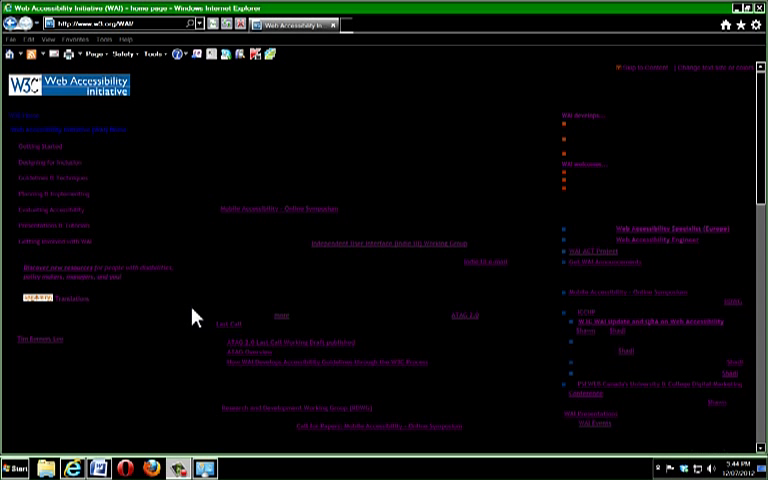
pyautogui.press('shift+alt+printscreen')
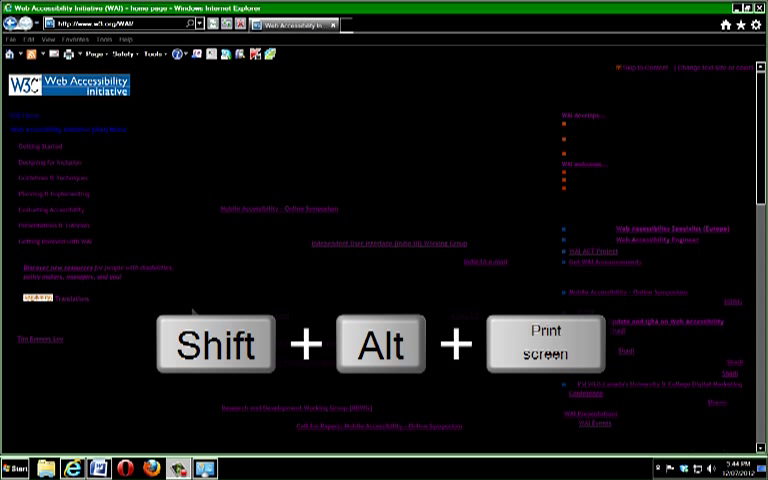